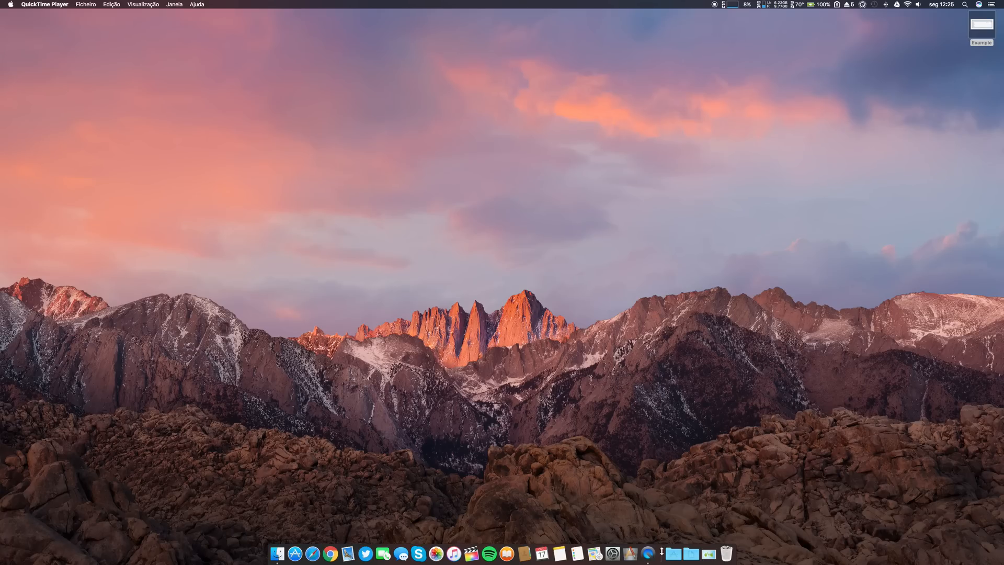
mouse_move(673, 551)
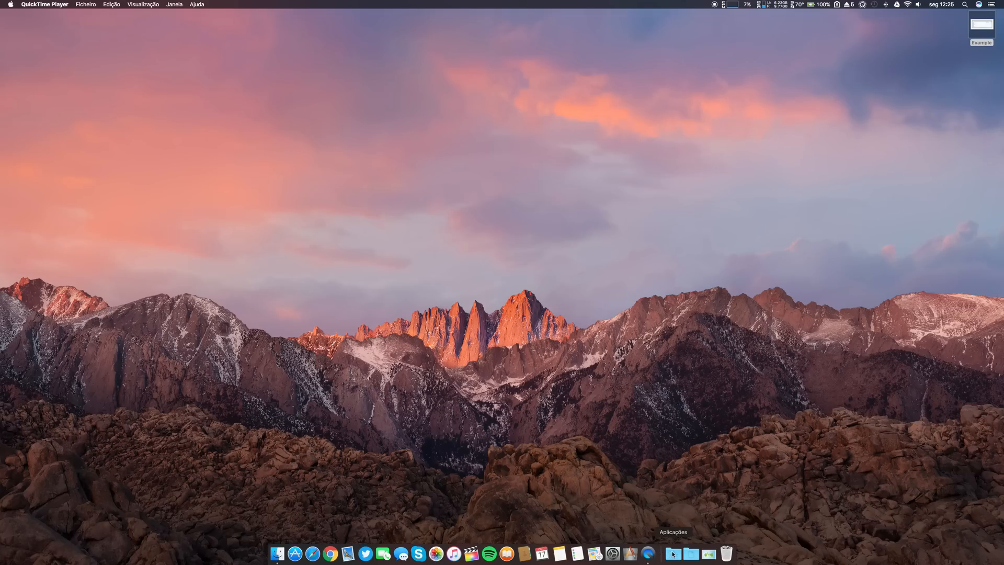
mouse_move(676, 551)
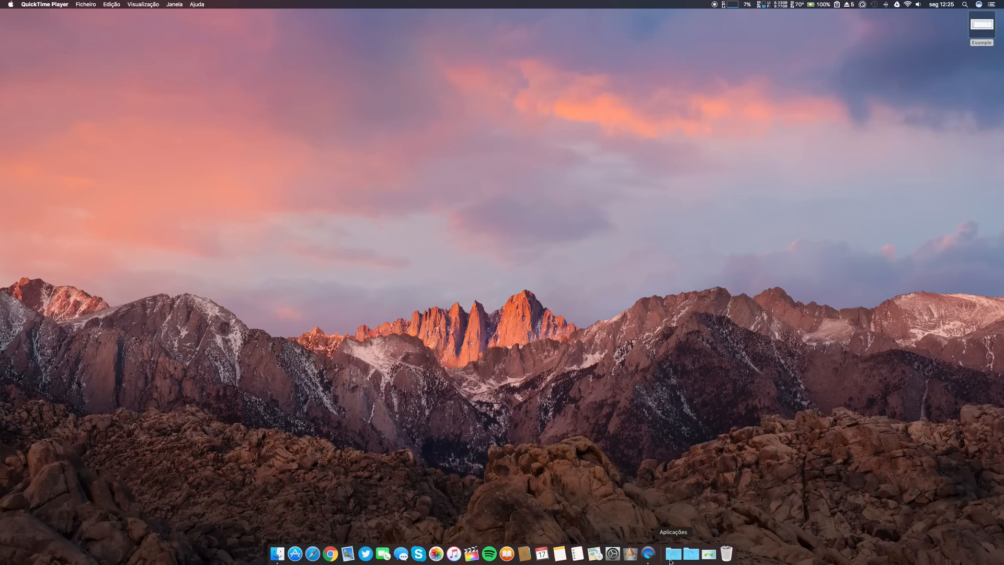
mouse_move(656, 559)
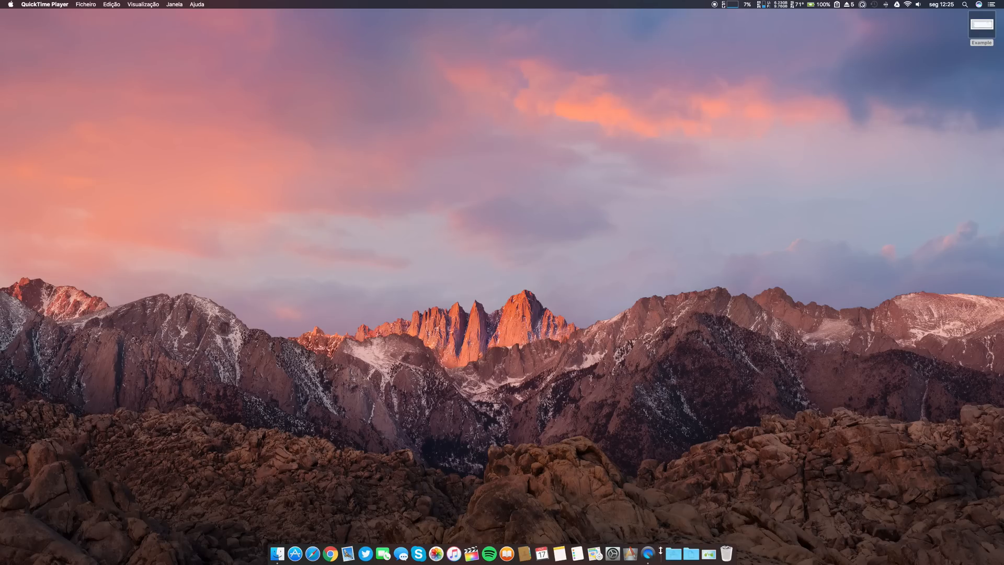
mouse_move(370, 501)
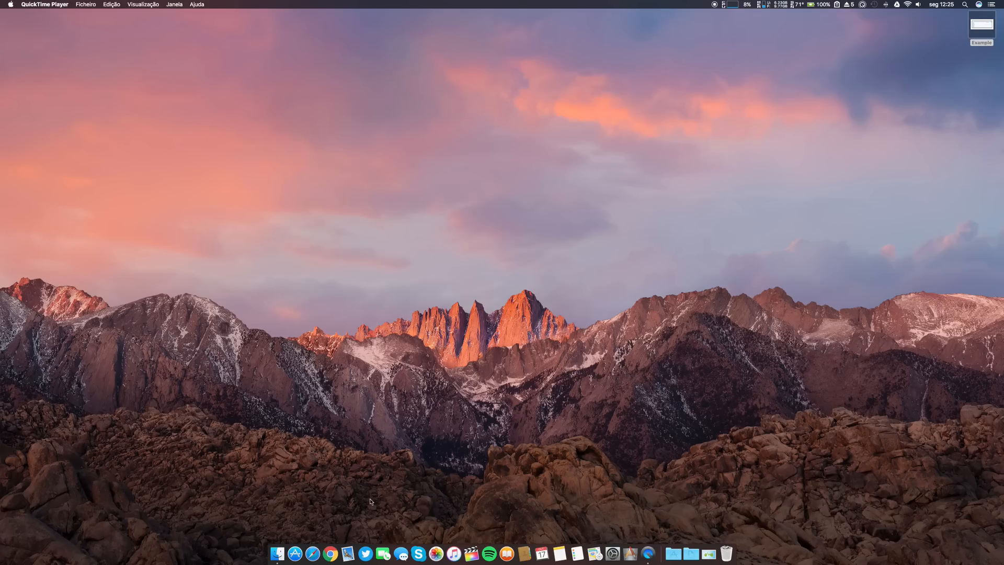
- Open android.com in Safari and start downloading Android File Transfer
click(314, 552)
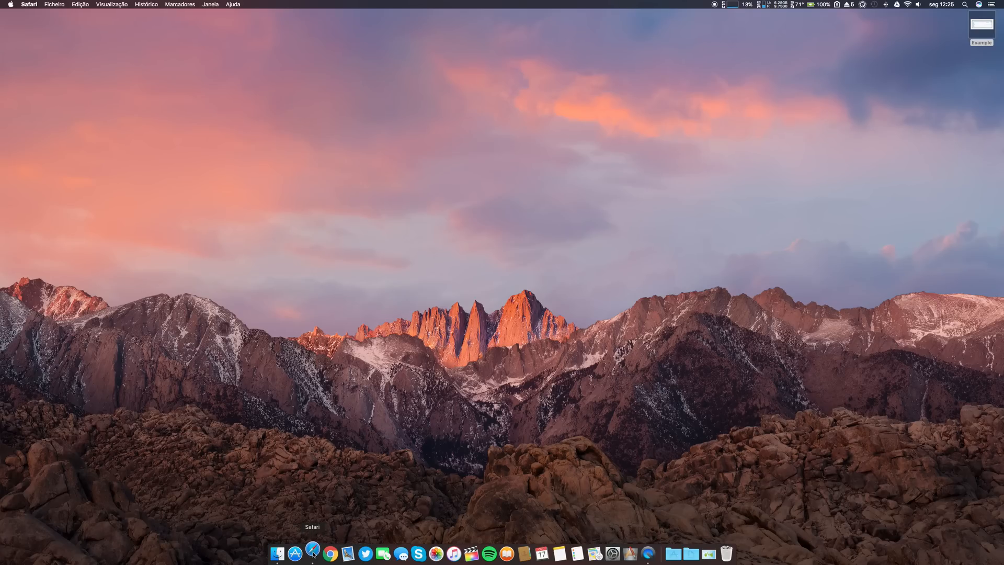
click(313, 553)
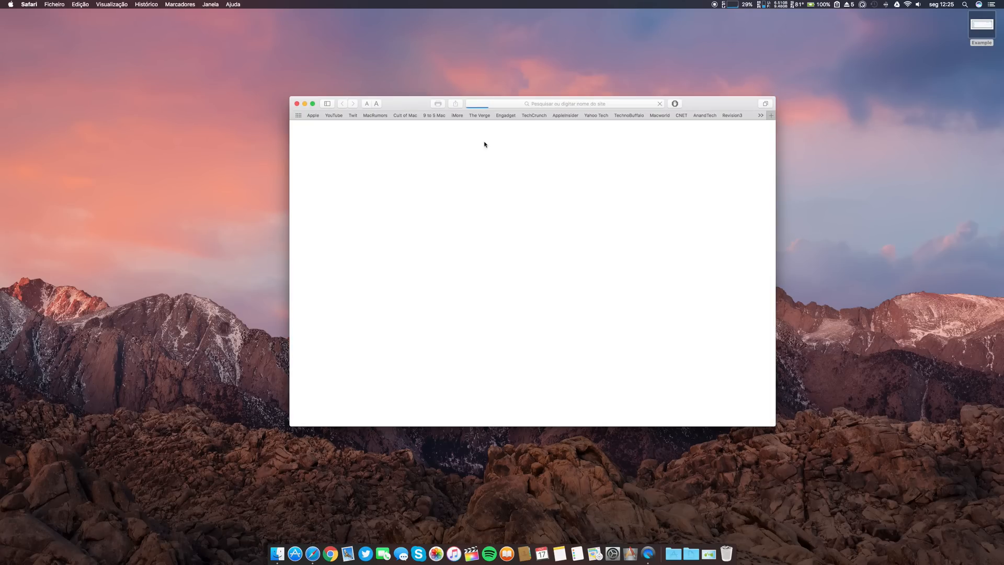
click(563, 103)
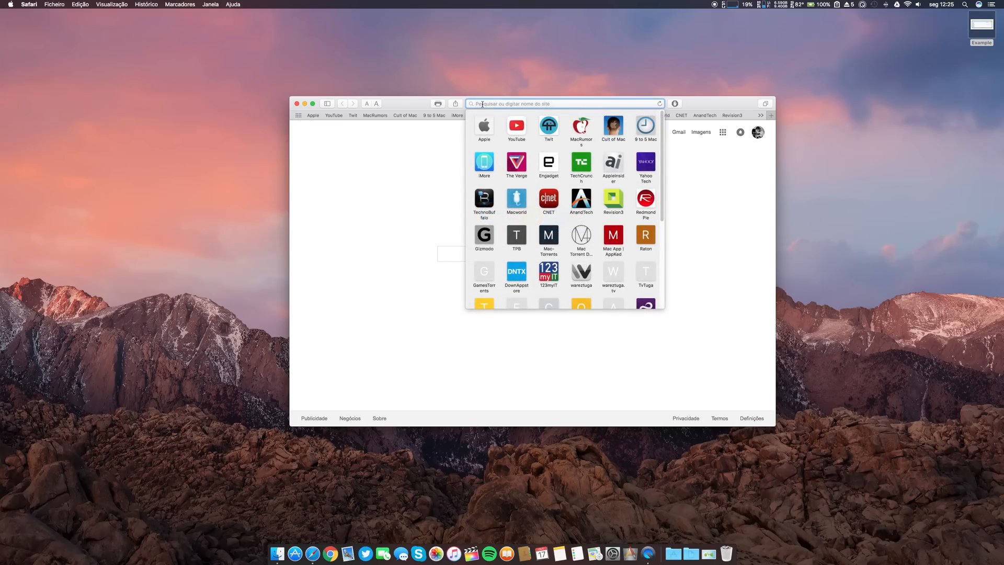
text(android.com)
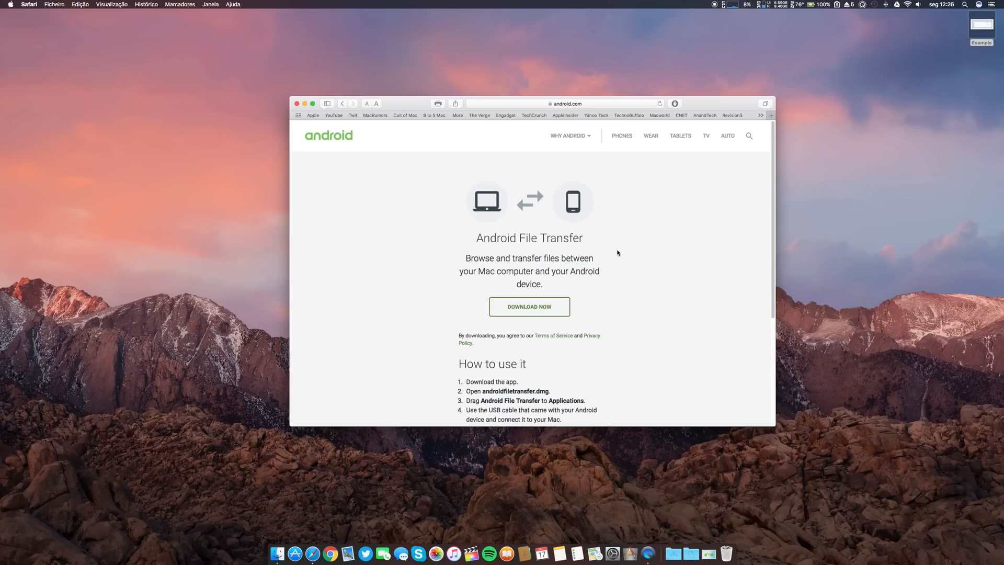
mouse_move(522, 307)
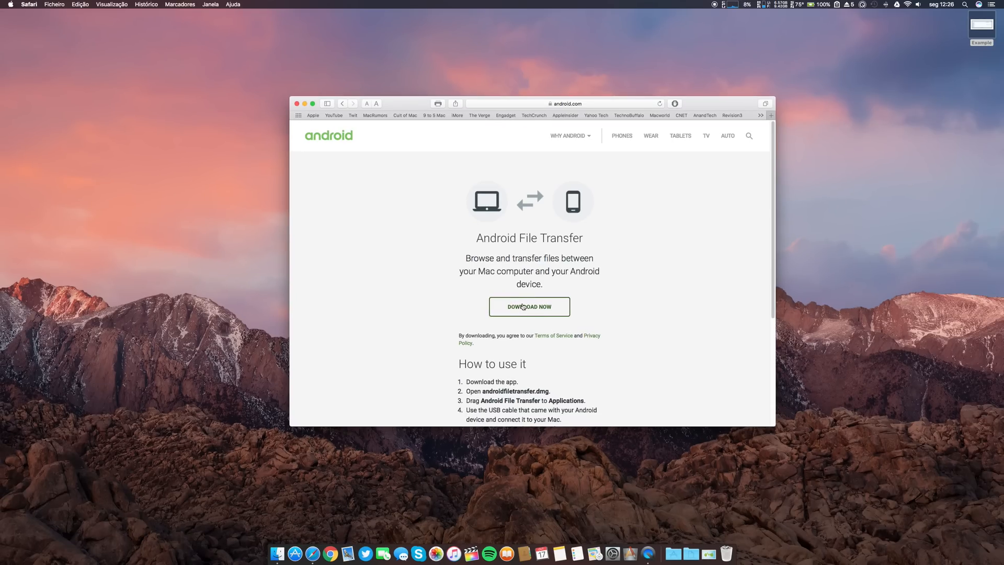
click(529, 306)
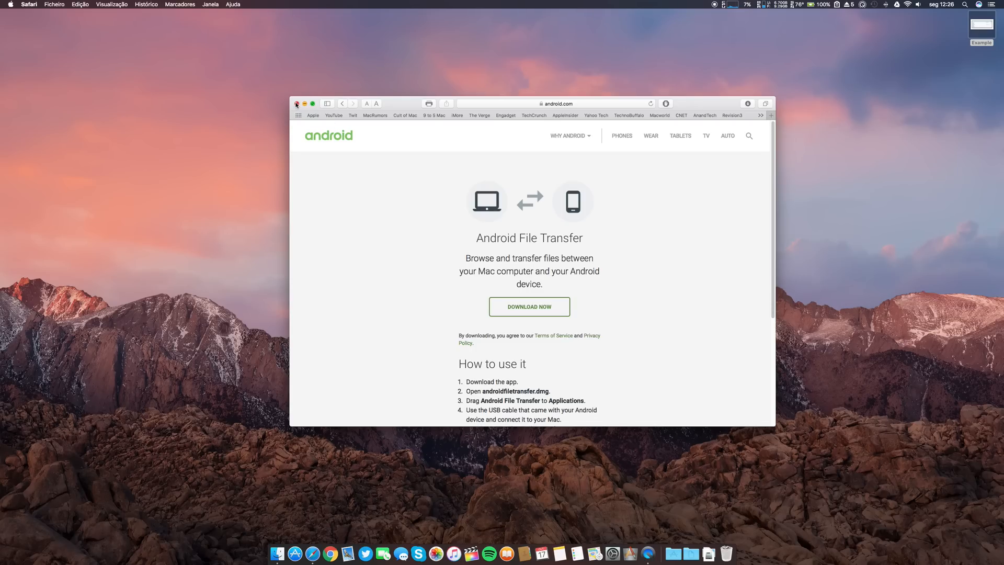
mouse_move(541, 317)
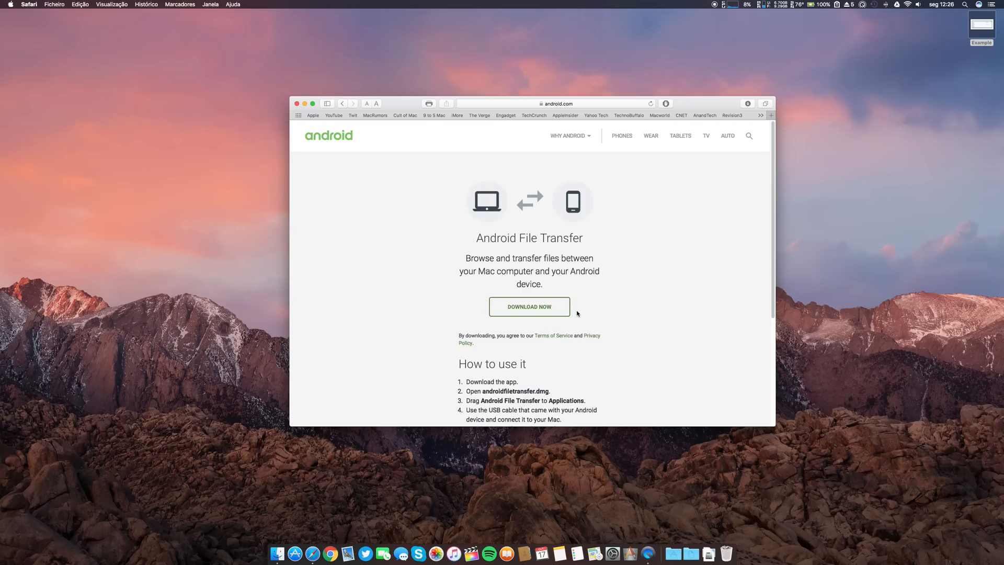
- Scroll down to the six-step 'How to use it' instructions
scroll(down, 3)
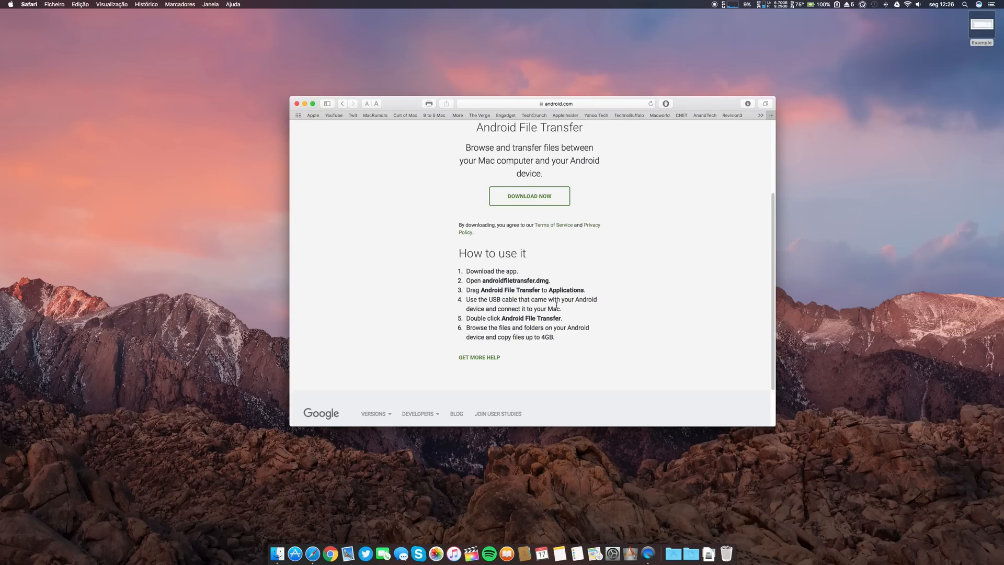
mouse_move(574, 301)
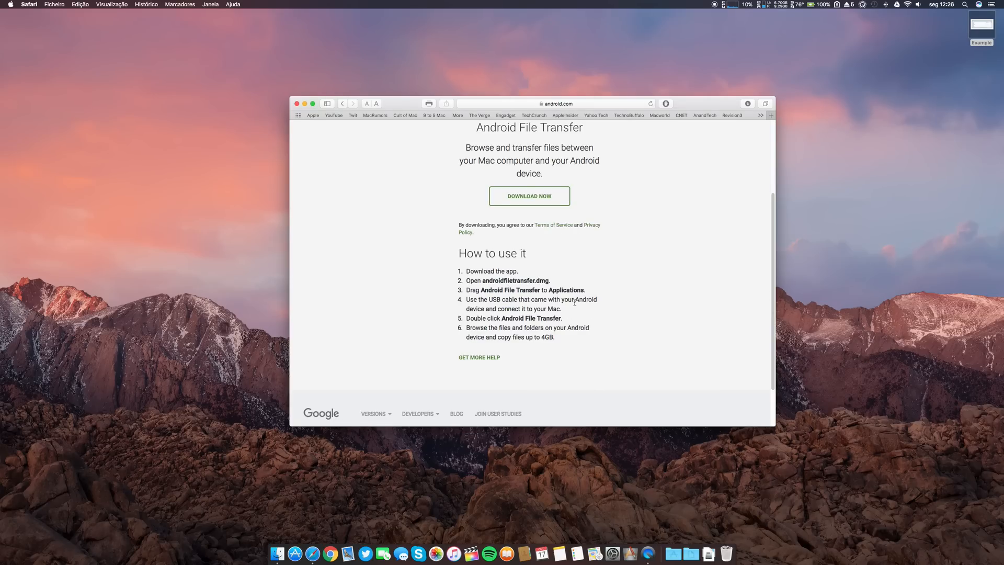
mouse_move(495, 298)
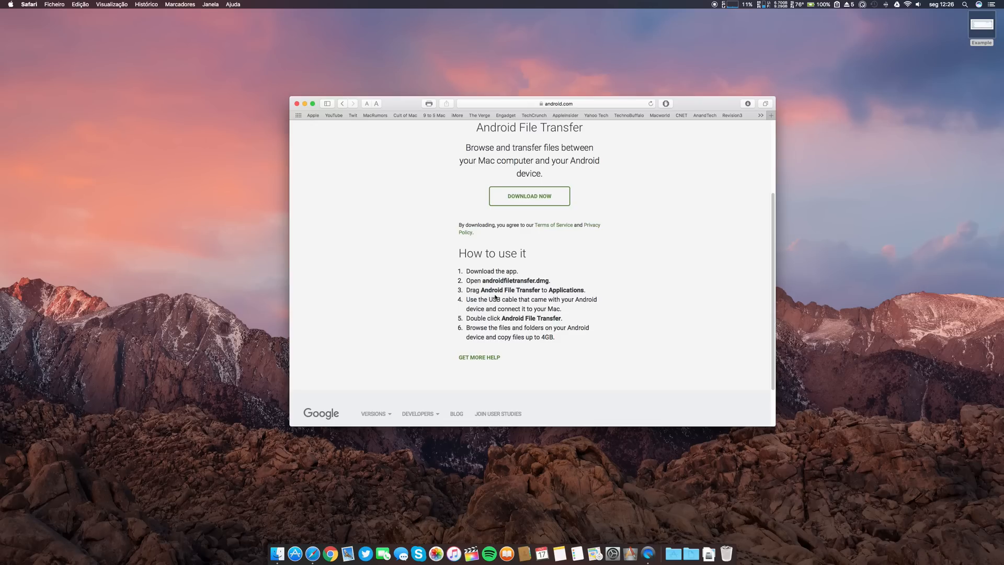
mouse_move(503, 307)
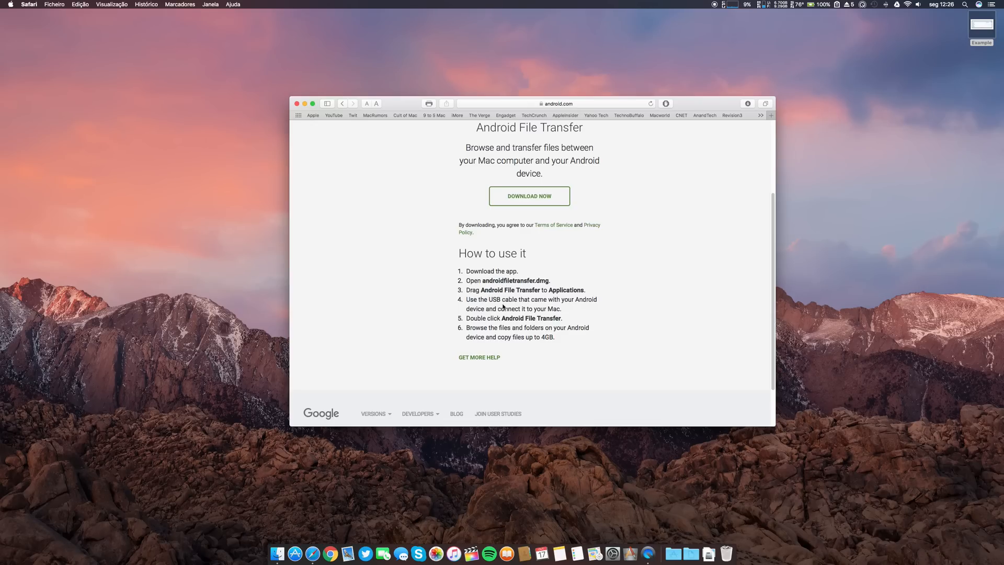
mouse_move(543, 309)
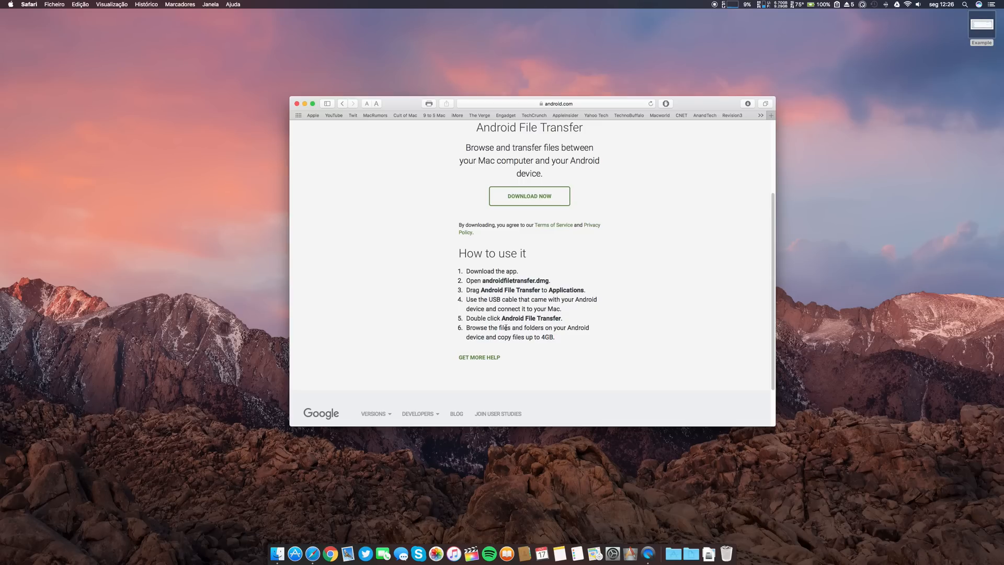
mouse_move(445, 216)
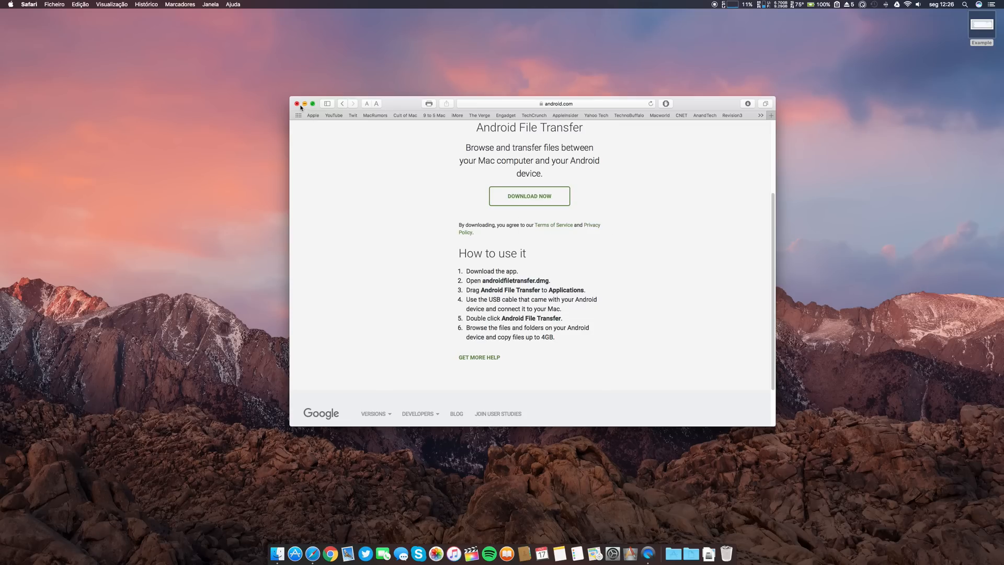
- Close the Safari window, put the app into Applications and replace the older copy
click(296, 103)
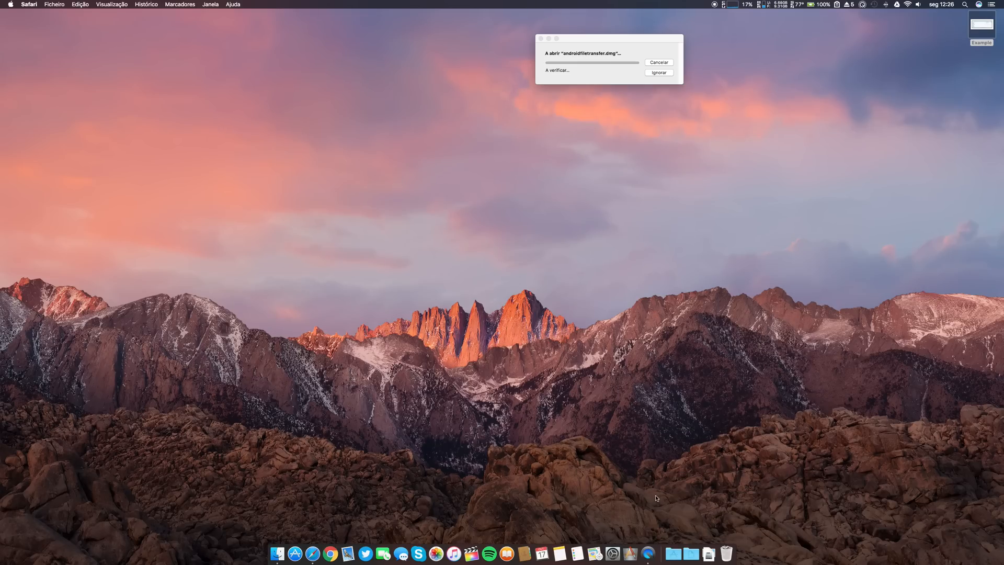
mouse_move(576, 184)
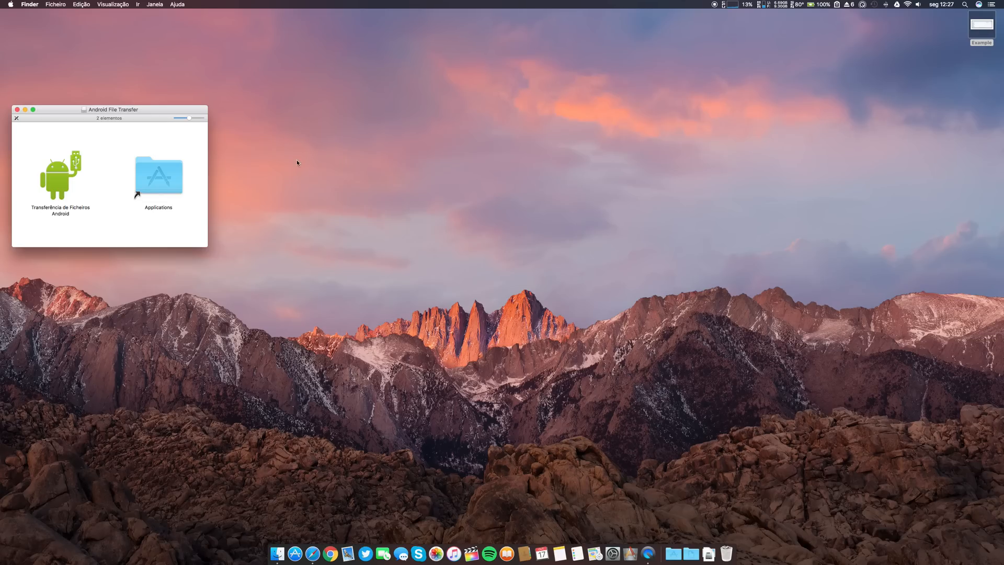
mouse_move(63, 222)
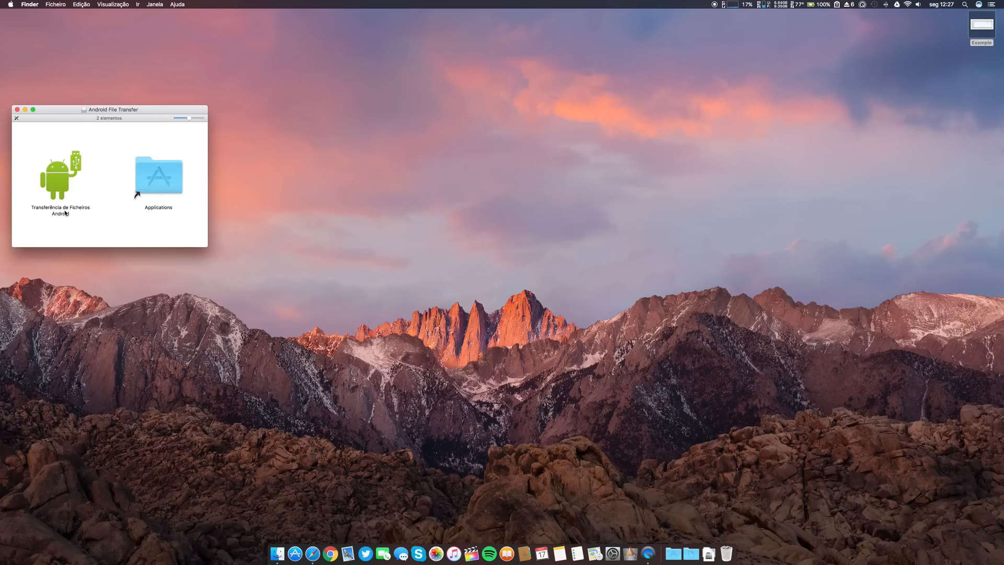
mouse_move(162, 202)
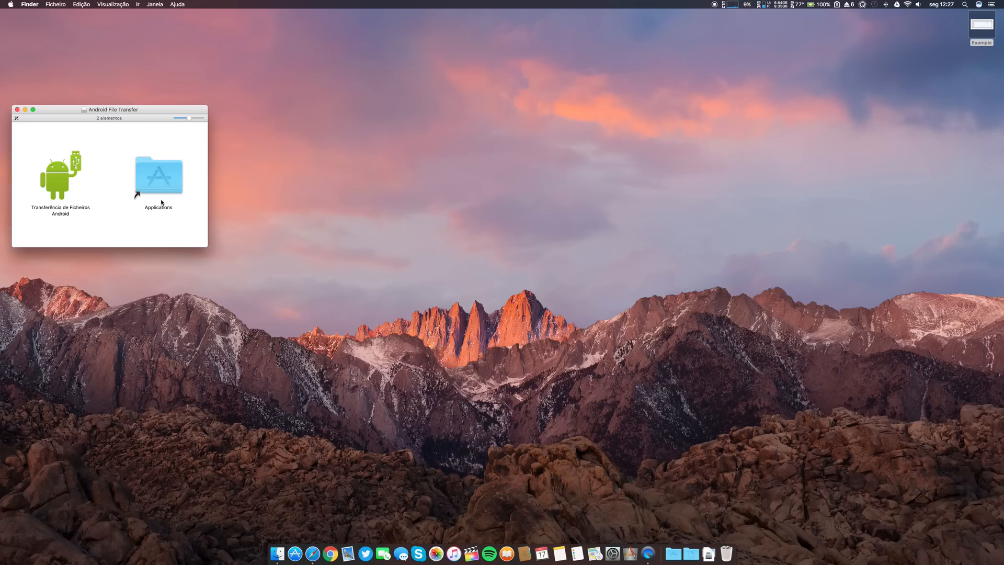
click(59, 177)
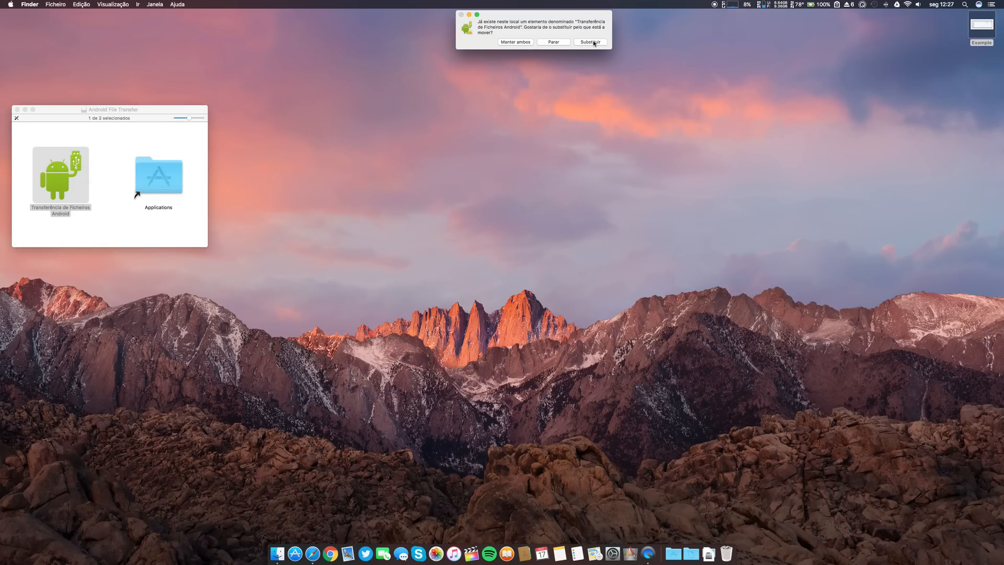
click(591, 41)
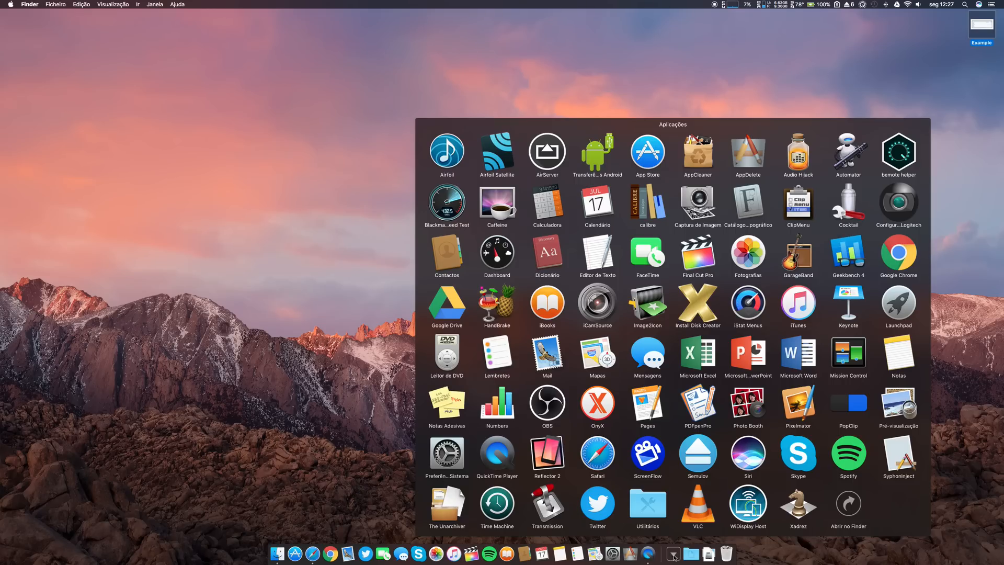
- Launch Transferência de Ficheiros Android from Aplicações in a new Finder window
click(678, 551)
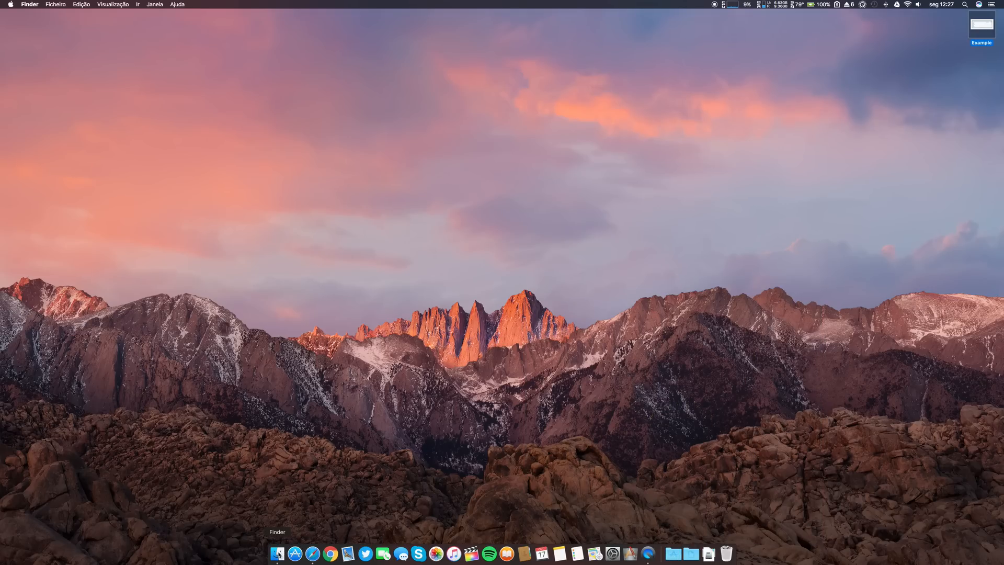
click(281, 553)
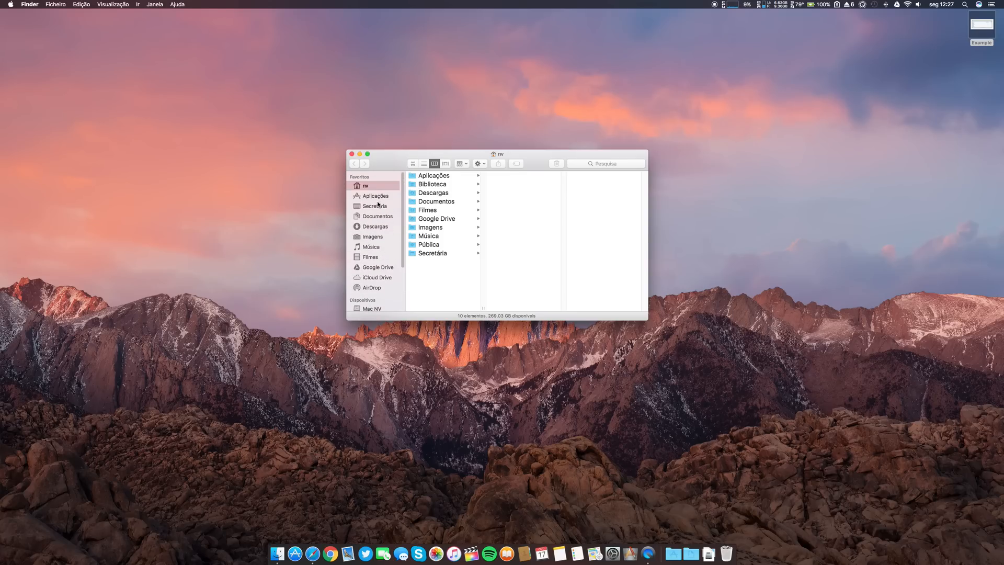
click(375, 195)
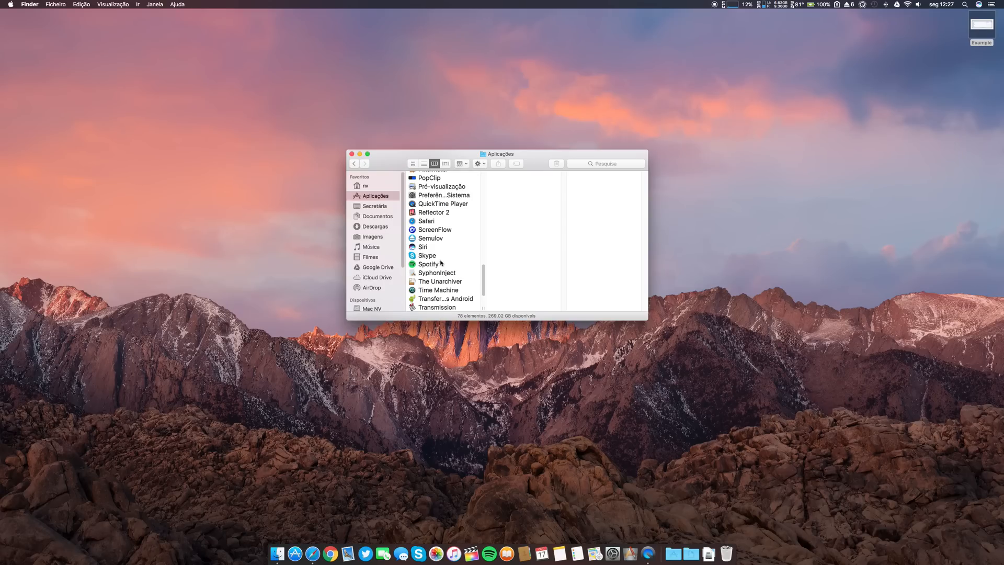
click(444, 298)
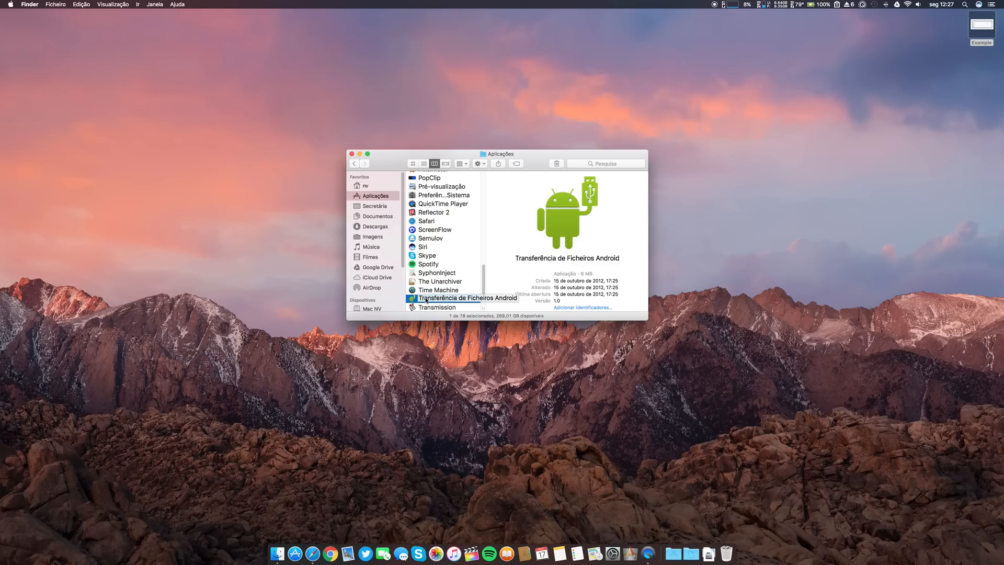
double_click(468, 298)
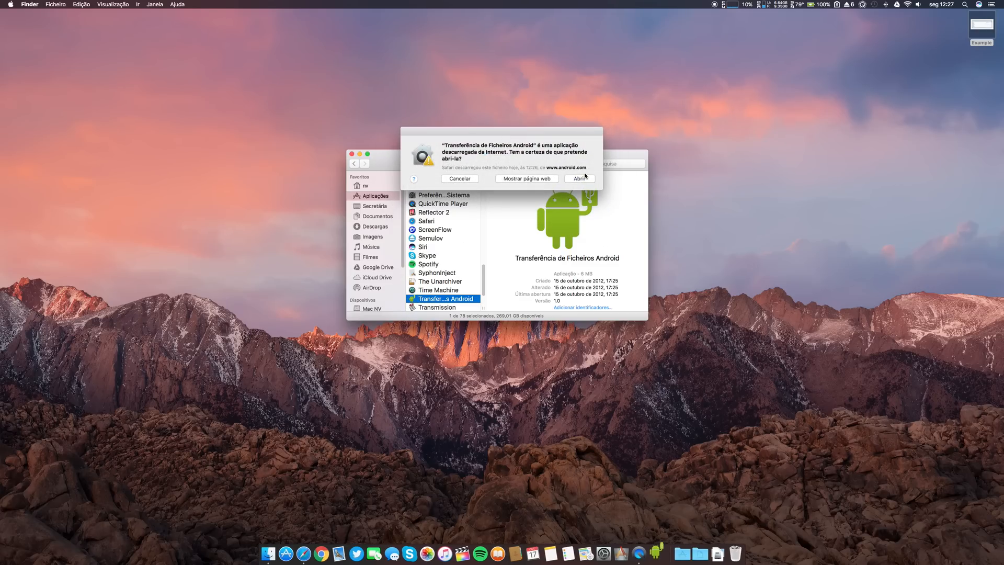
- Confirm Abrir in the downloaded-from-the-internet warning
click(578, 178)
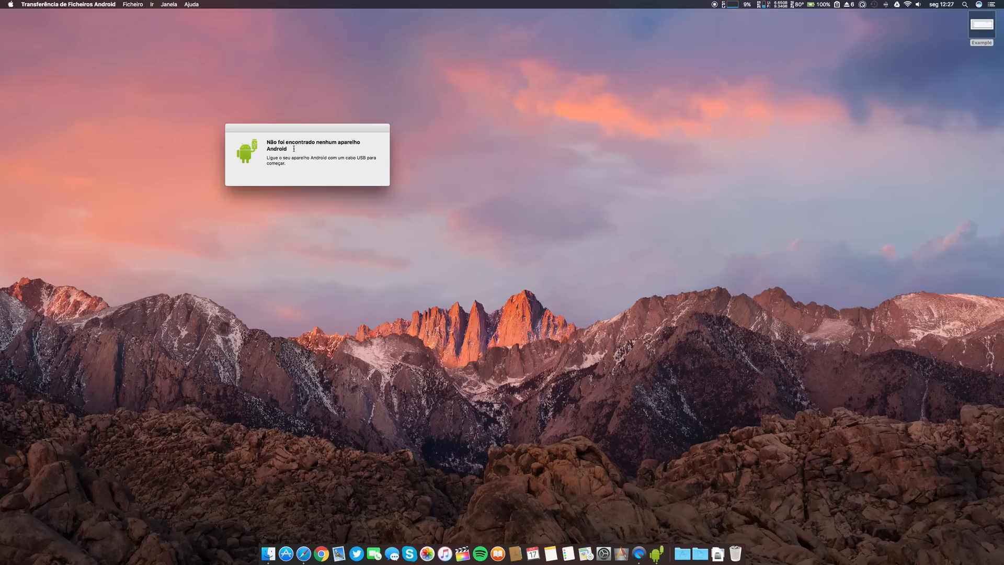
mouse_move(981, 105)
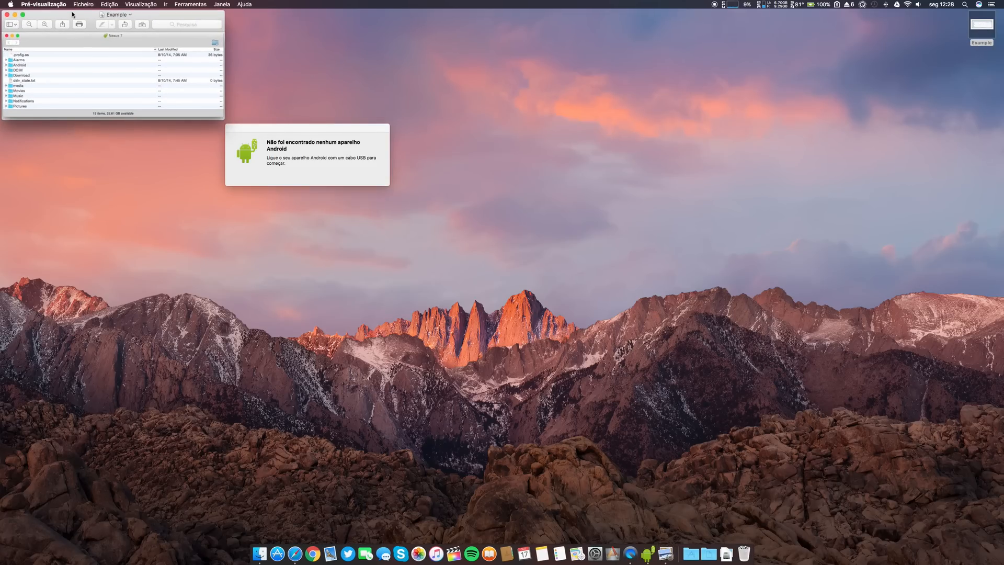
- Centre and enlarge the Nexus 7 screenshot, then quit Android File Transfer via Sair
drag(114, 36, 325, 157)
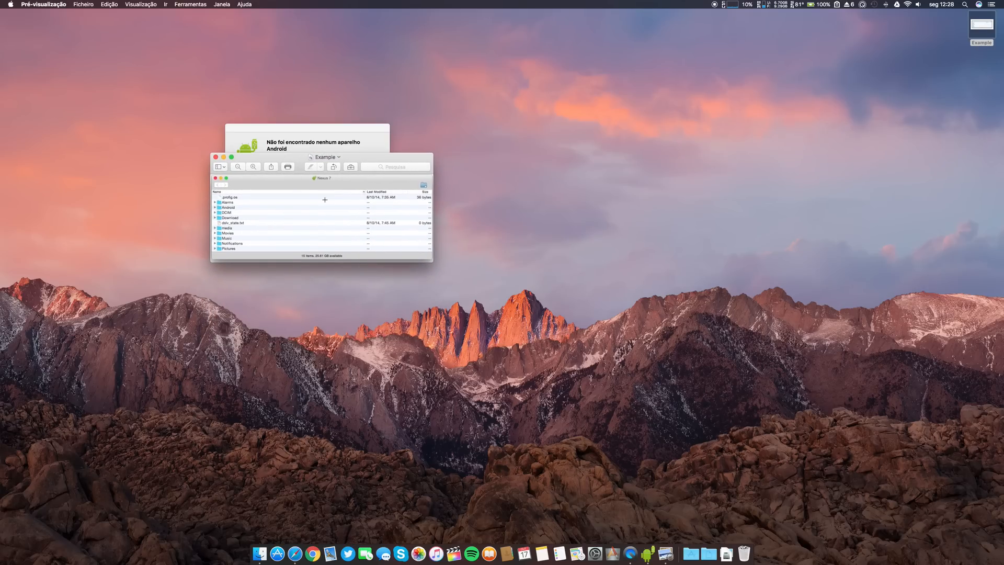
drag(433, 261, 698, 474)
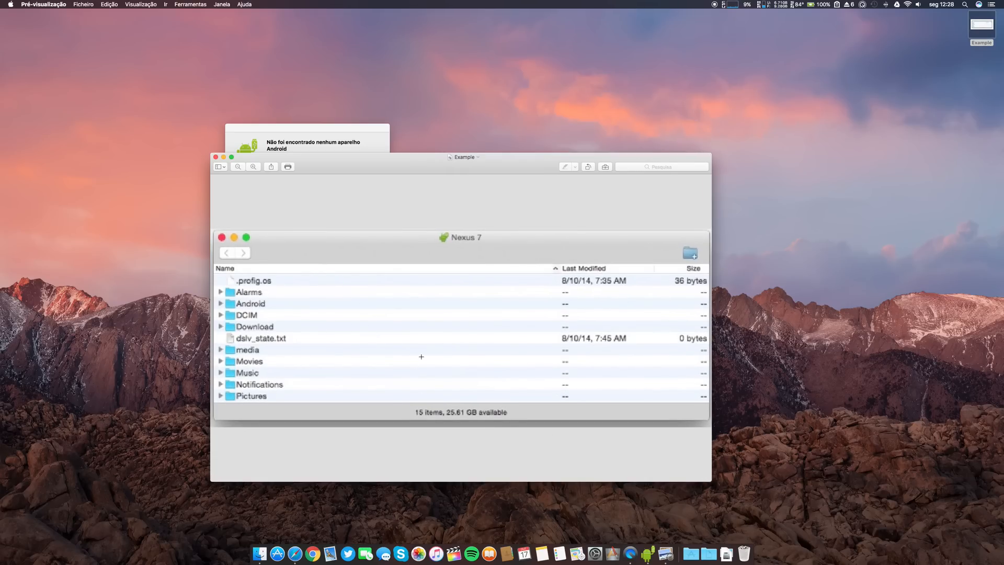
mouse_move(281, 315)
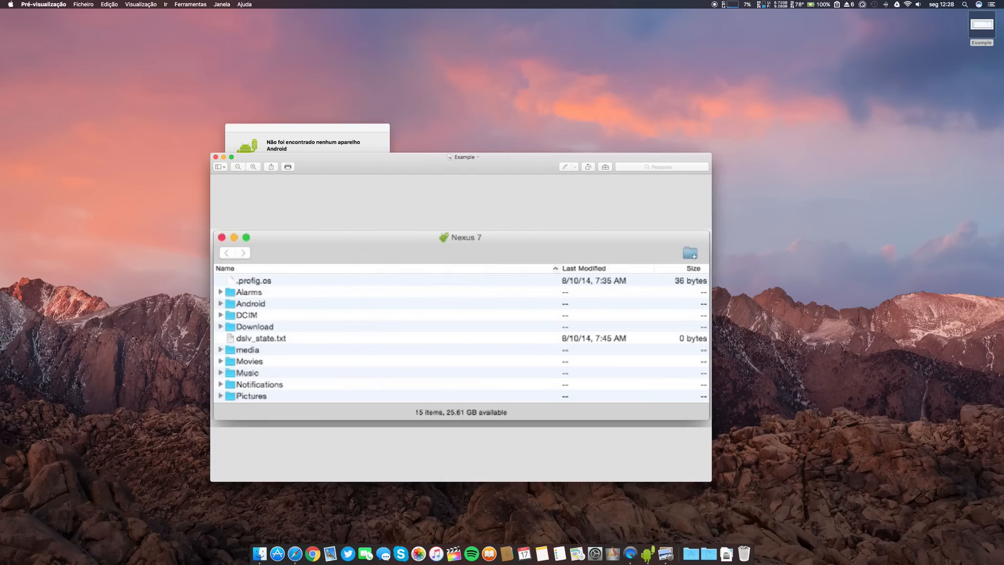
mouse_move(864, 198)
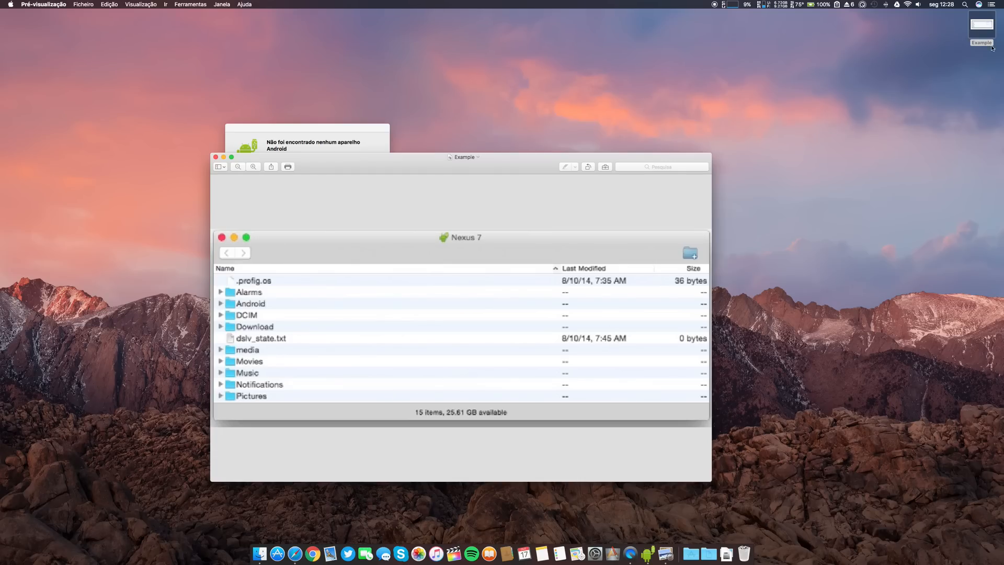
mouse_move(975, 102)
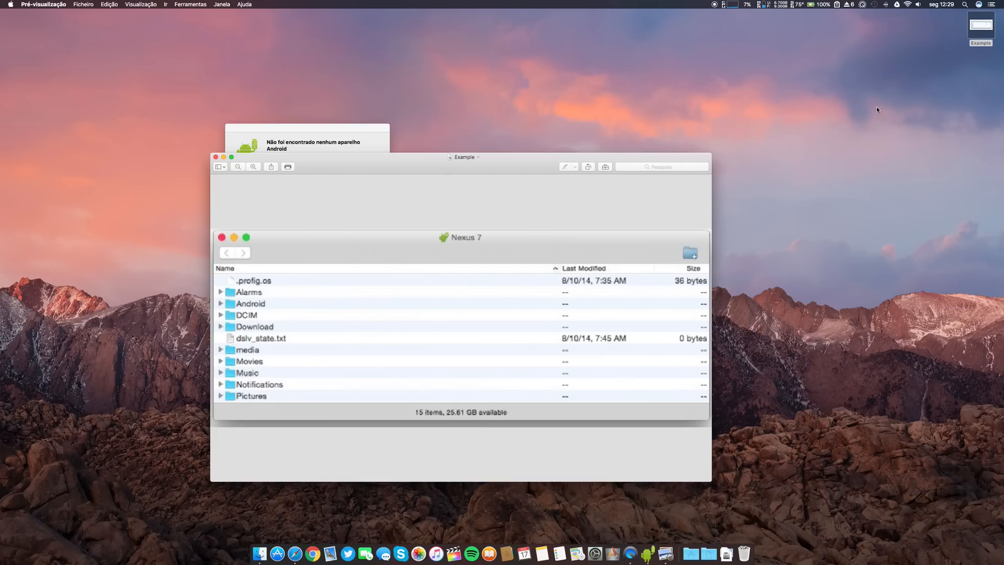
mouse_move(869, 114)
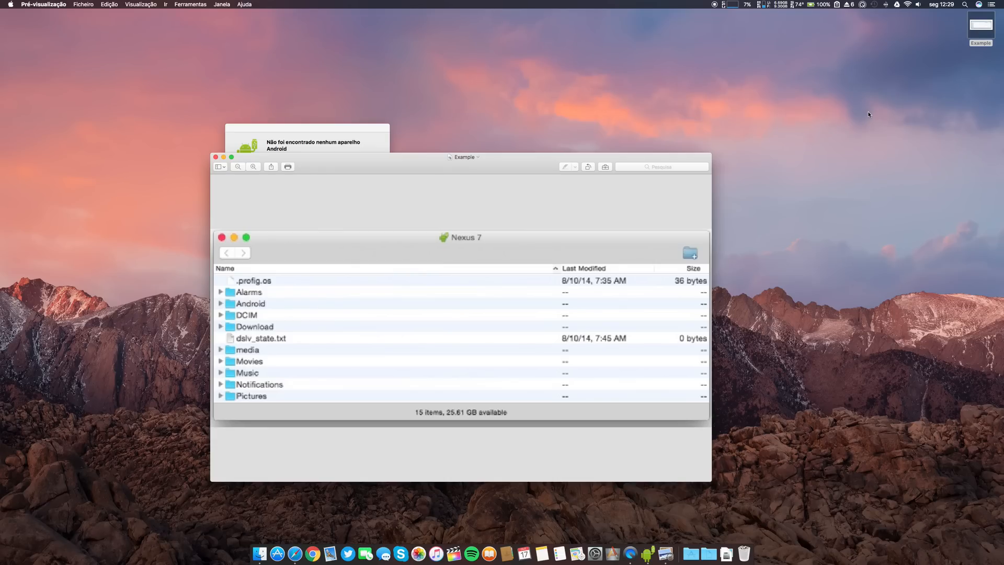
mouse_move(452, 564)
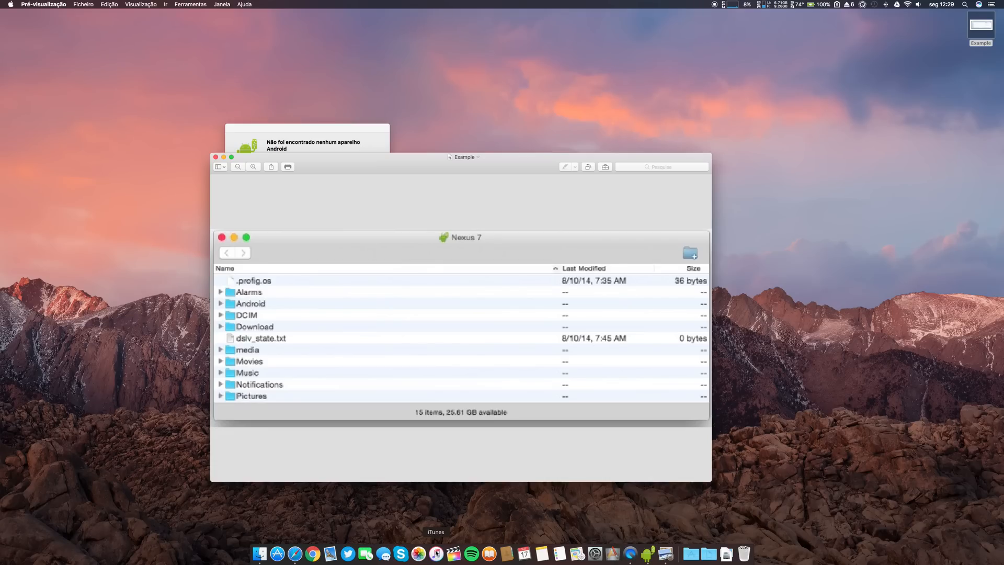
mouse_move(999, 94)
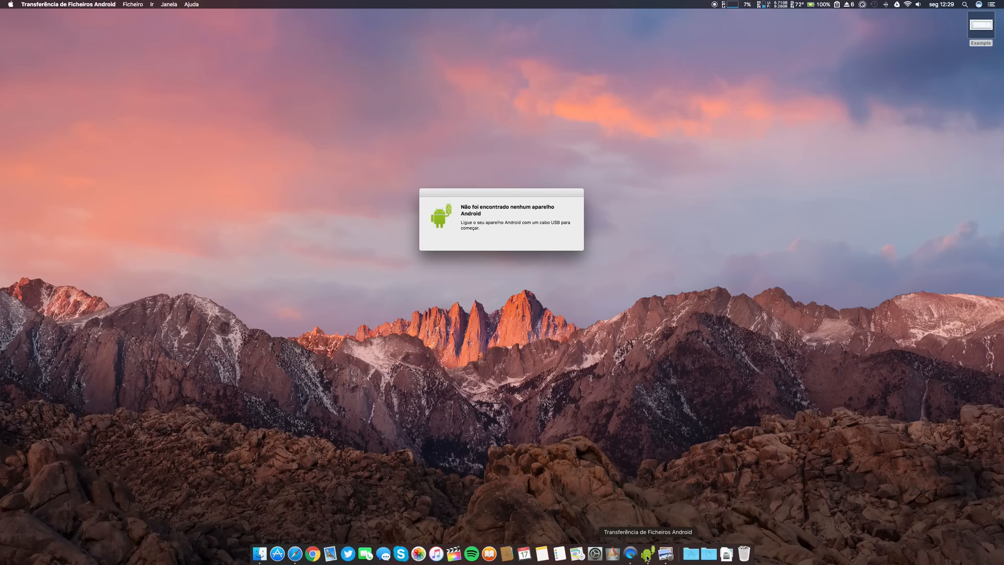
right_click(650, 556)
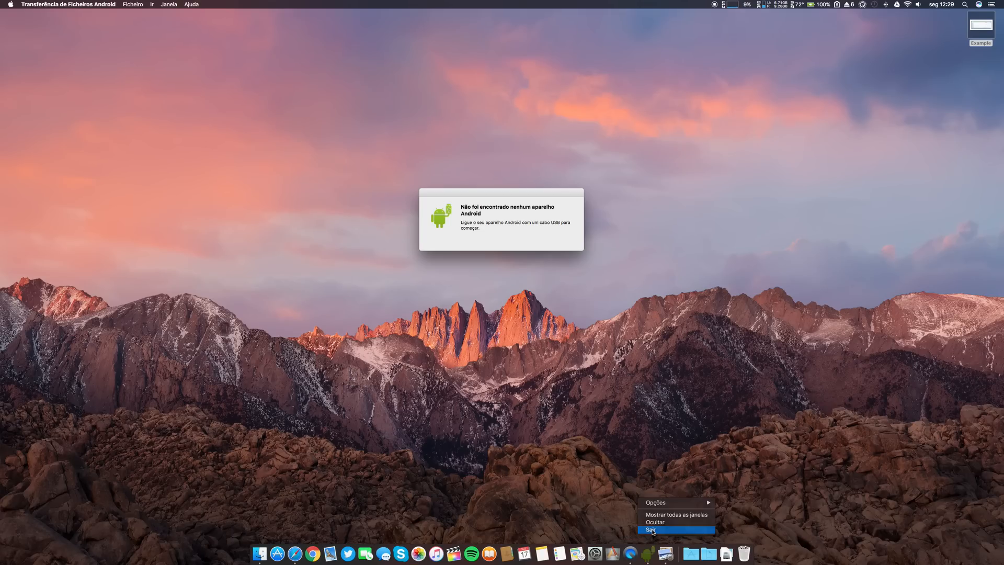
click(651, 529)
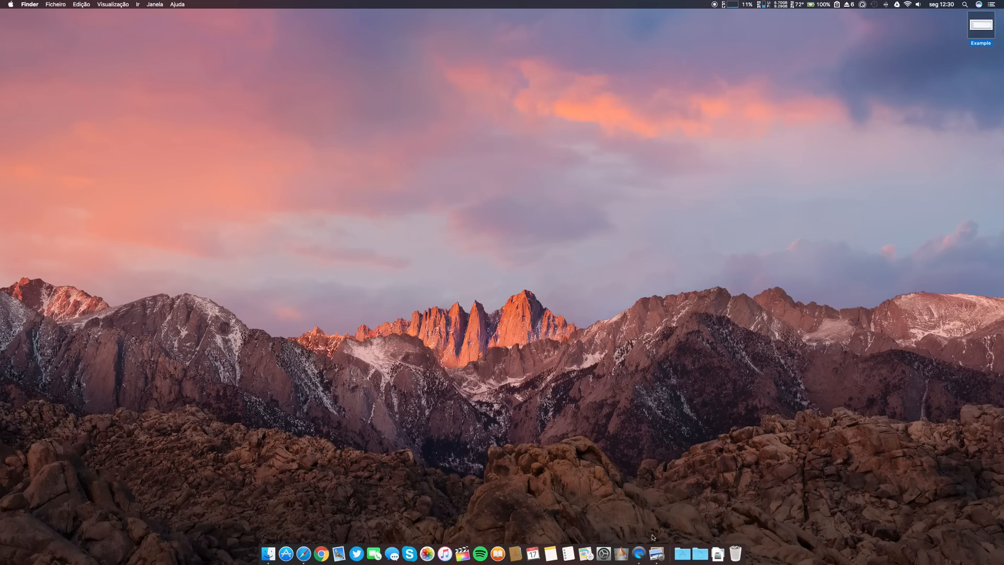